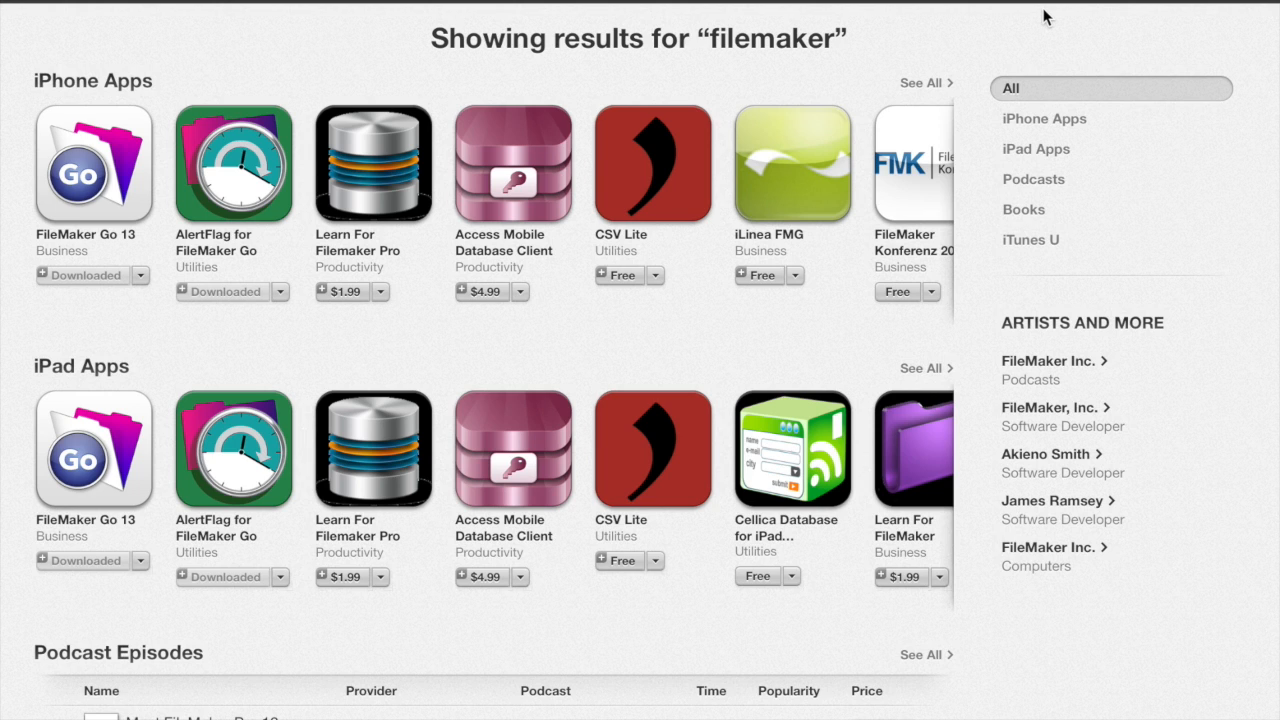
mouse_move(143, 62)
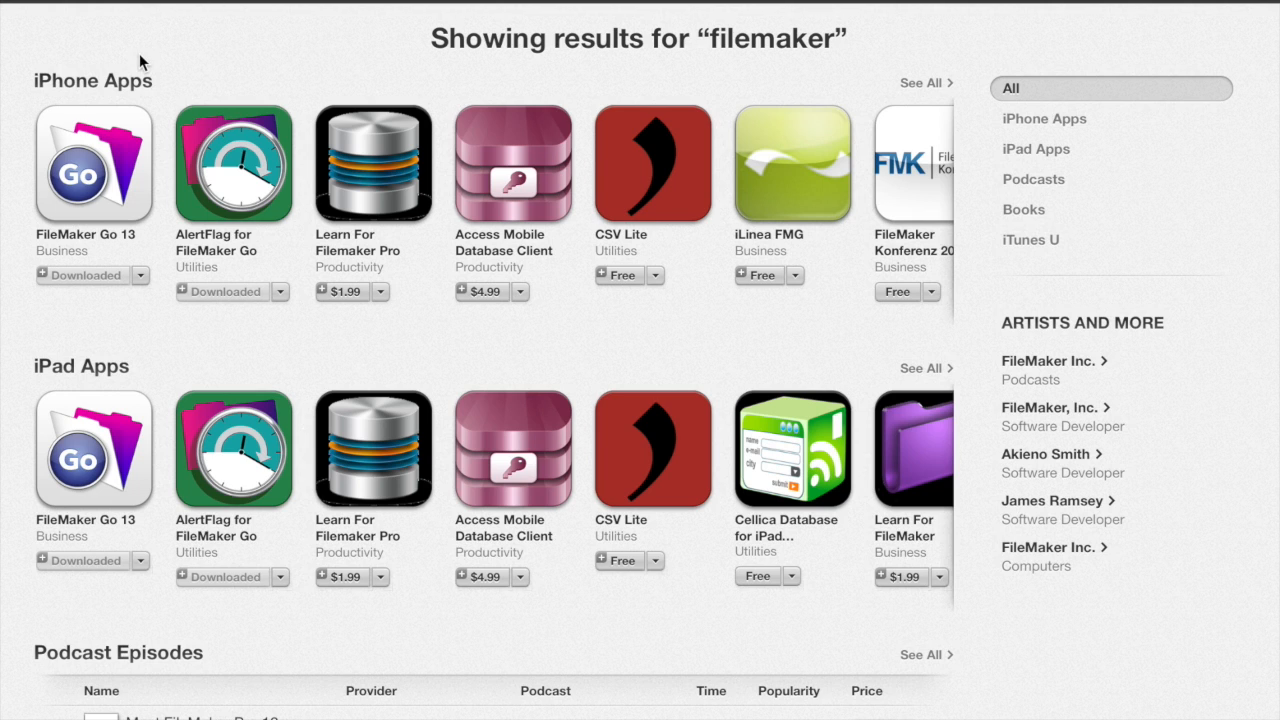
mouse_move(133, 90)
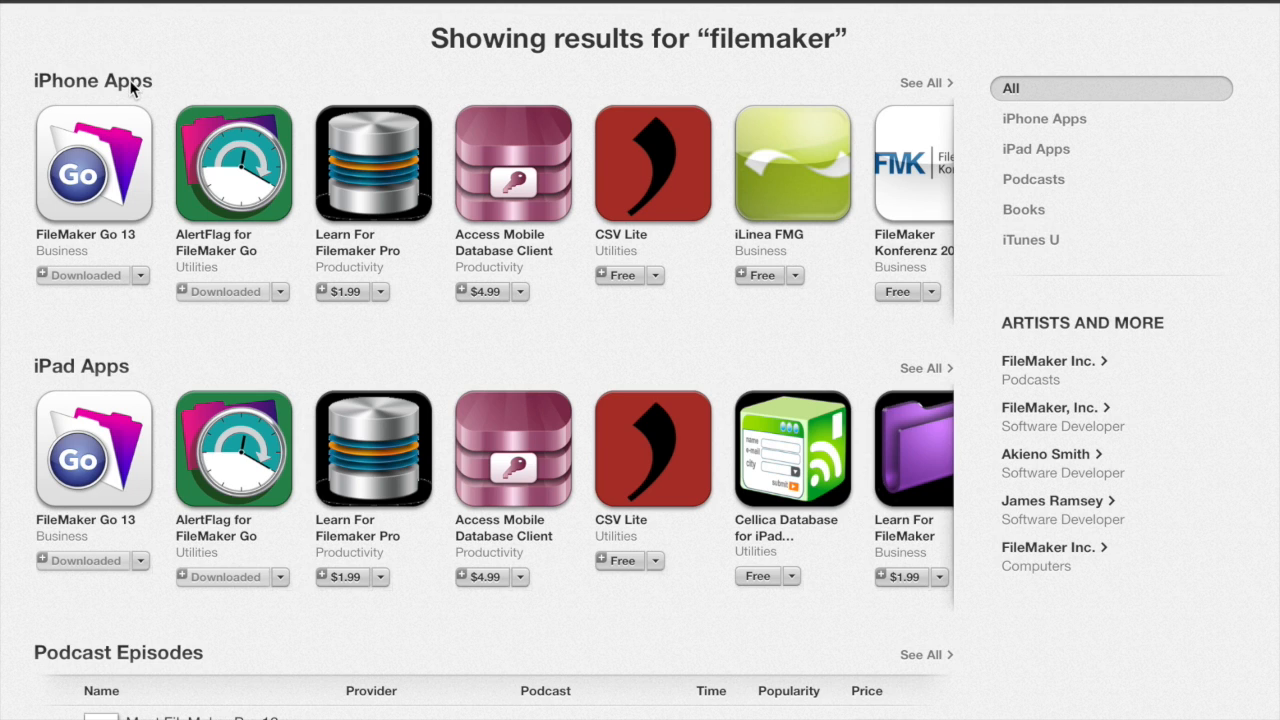
mouse_move(133, 93)
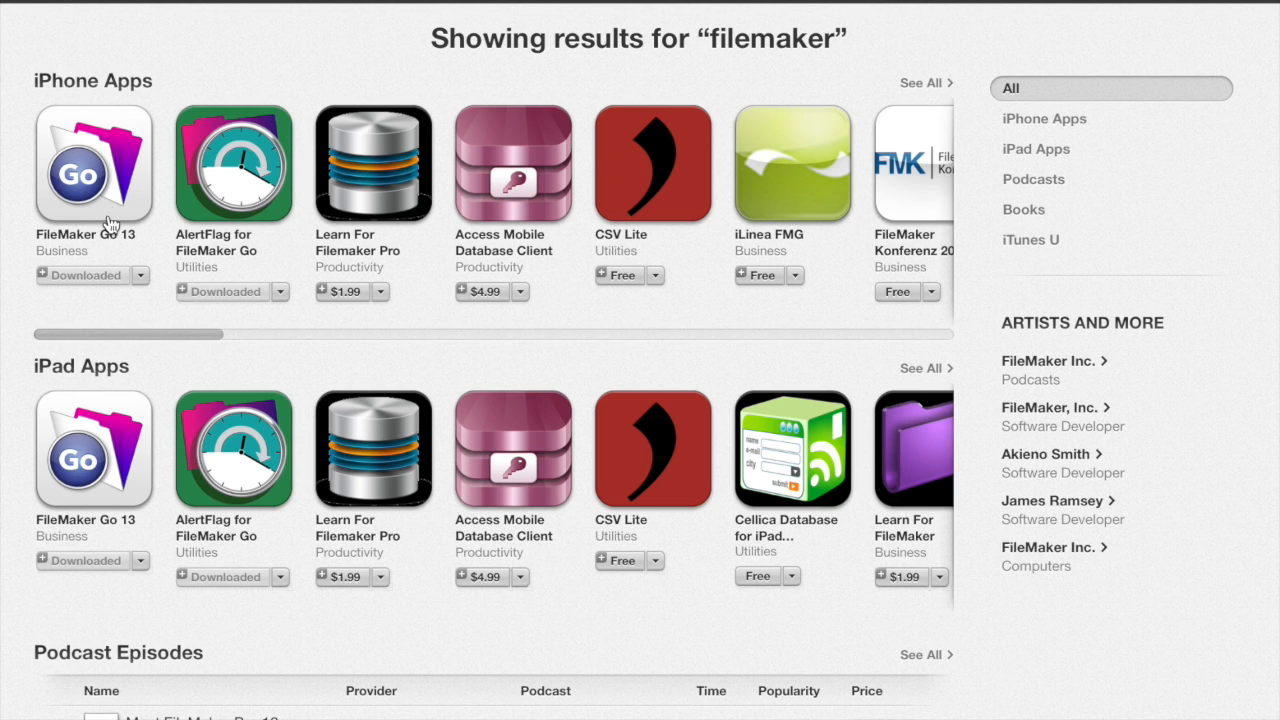
mouse_move(110, 307)
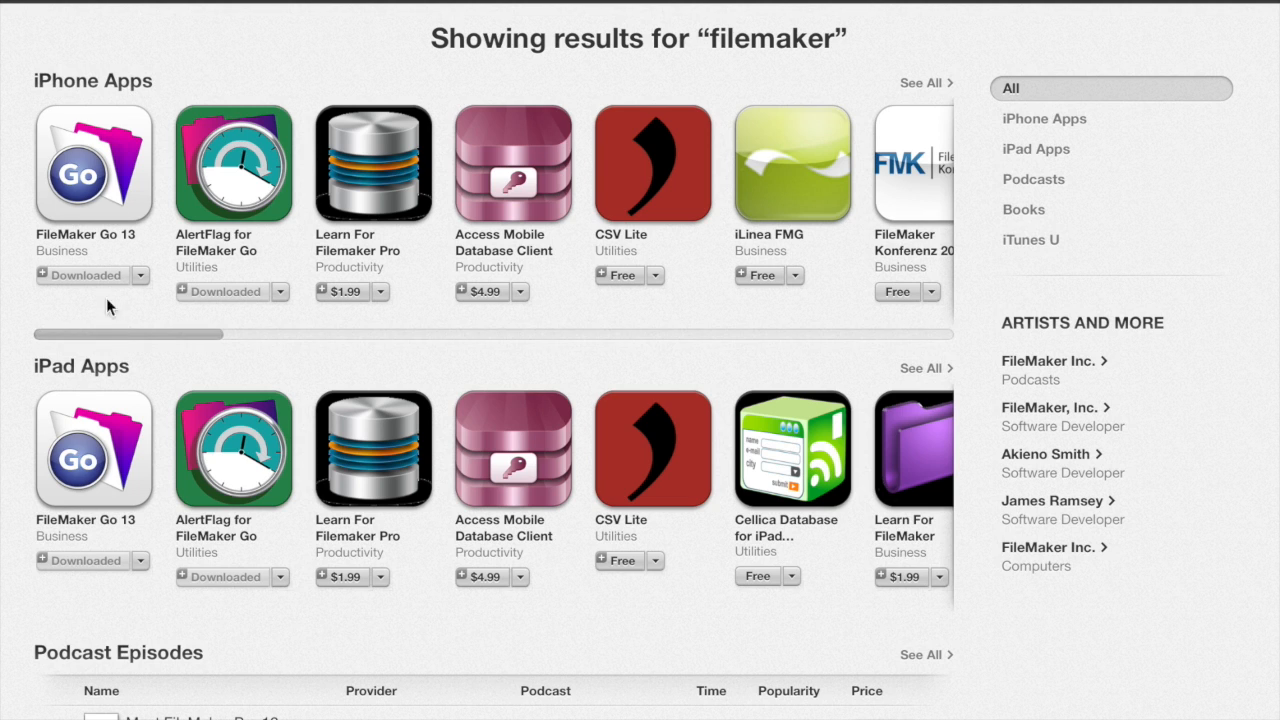
mouse_move(65, 240)
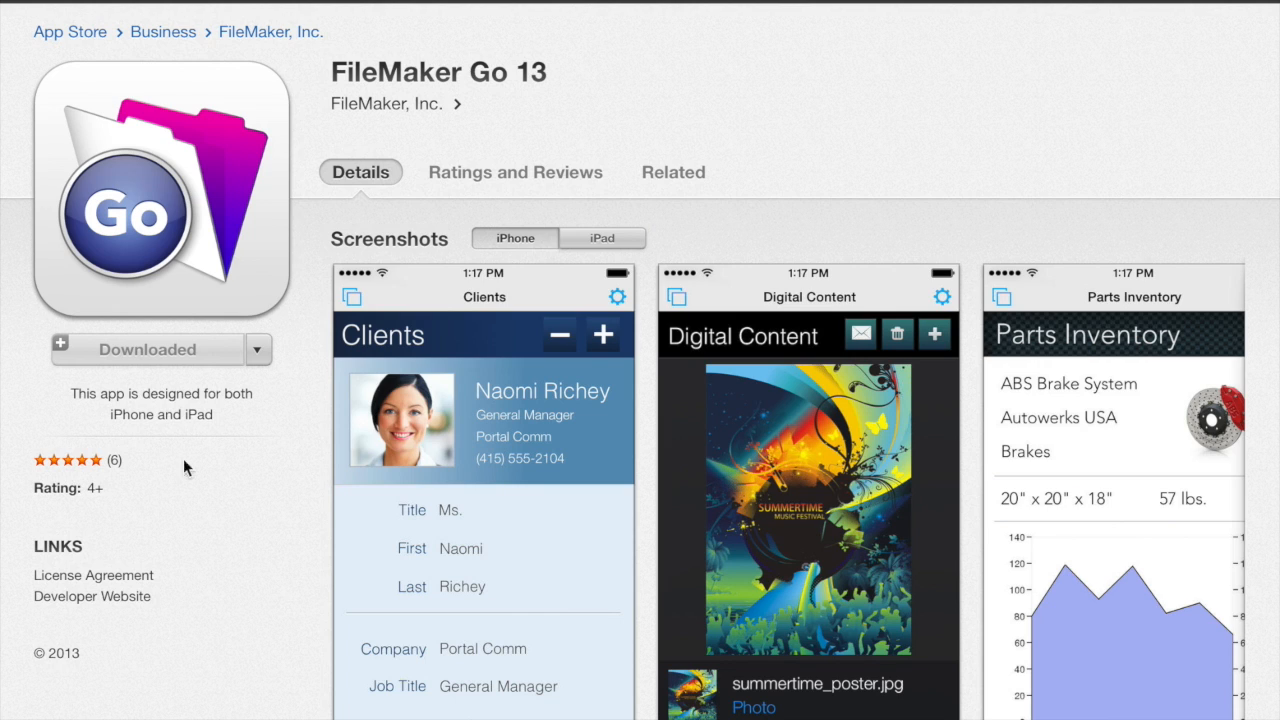
mouse_move(207, 362)
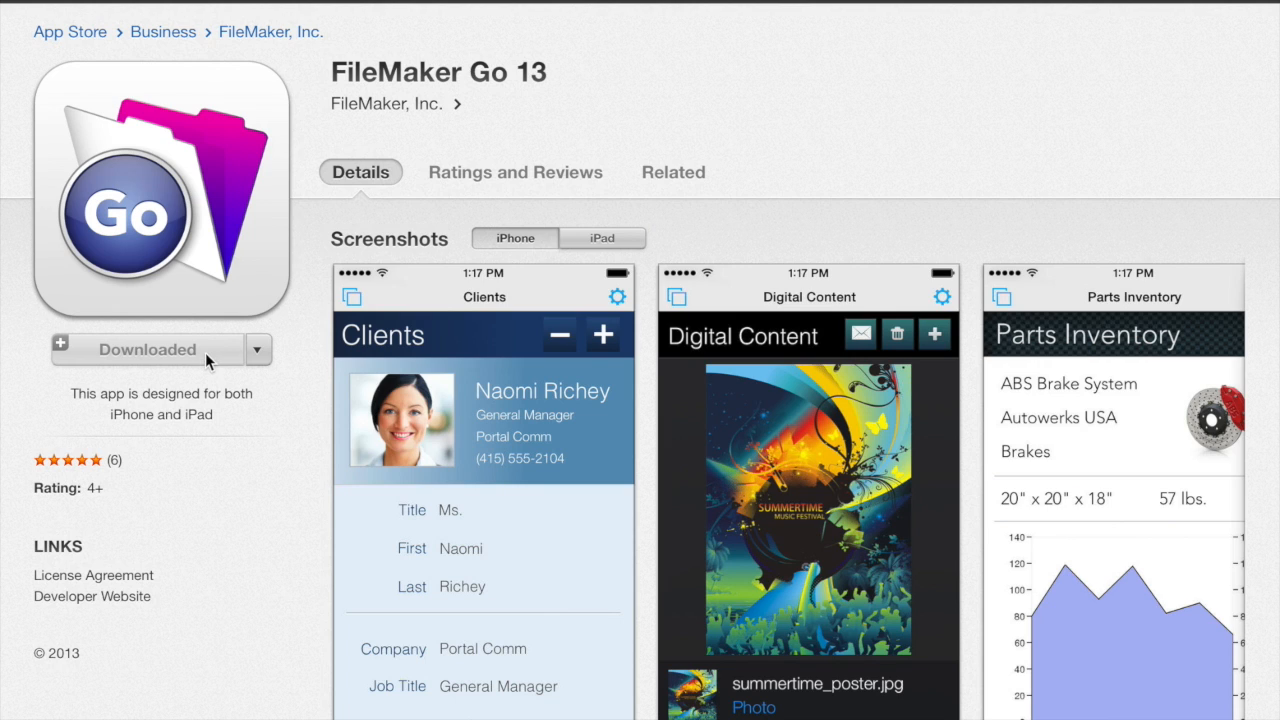
mouse_move(224, 460)
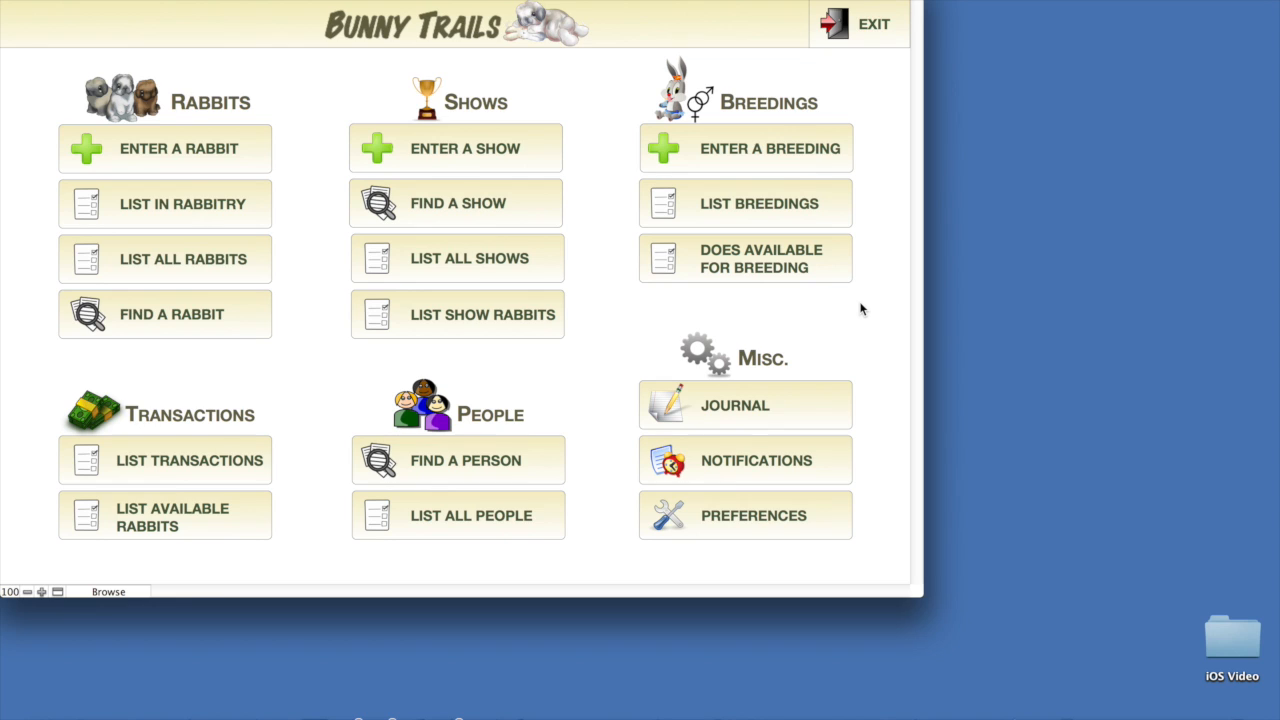
mouse_move(892, 453)
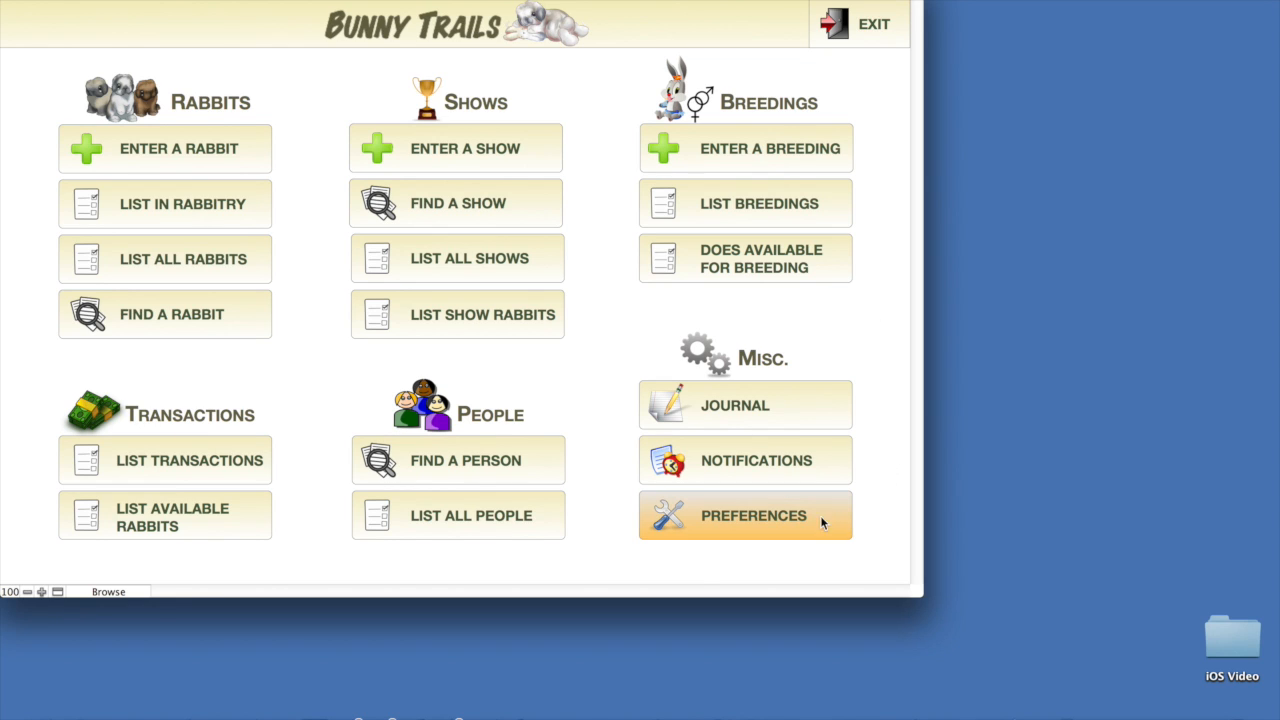
Export BunnyTrailsiOS.fmp12 via Preferences > Send To iOS and confirm Save Complete.
left_click(745, 515)
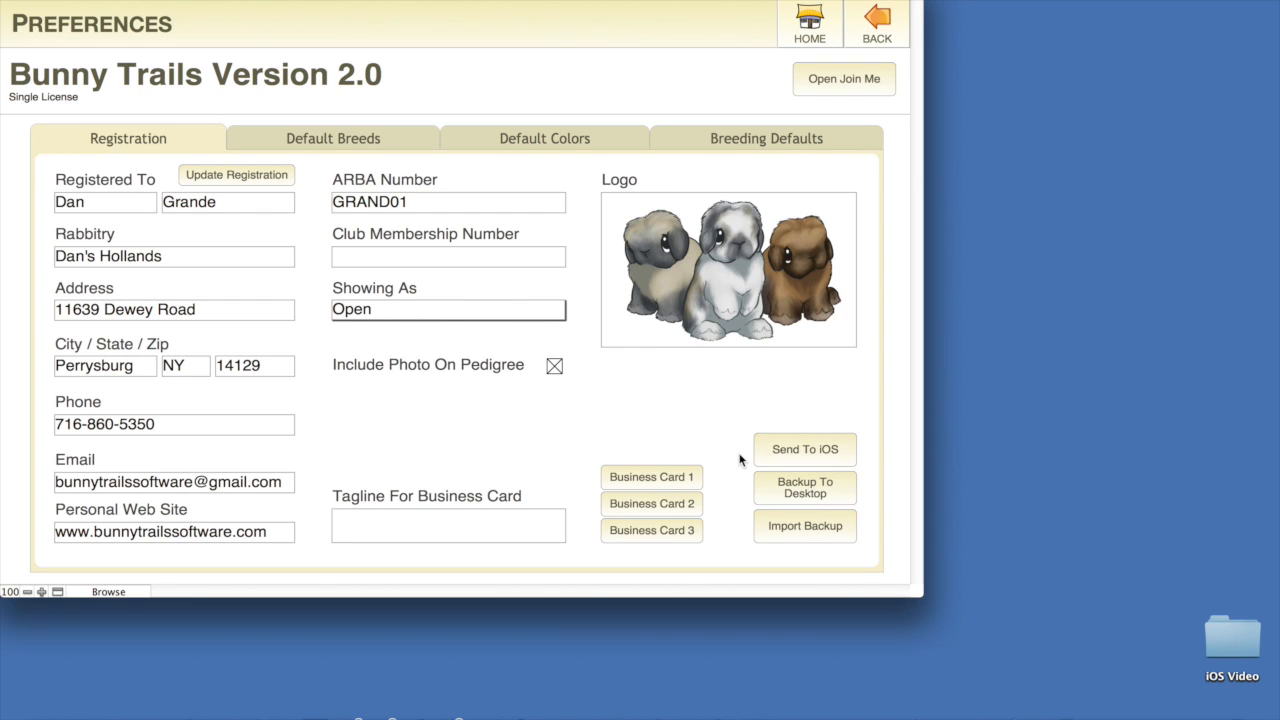
left_click(804, 449)
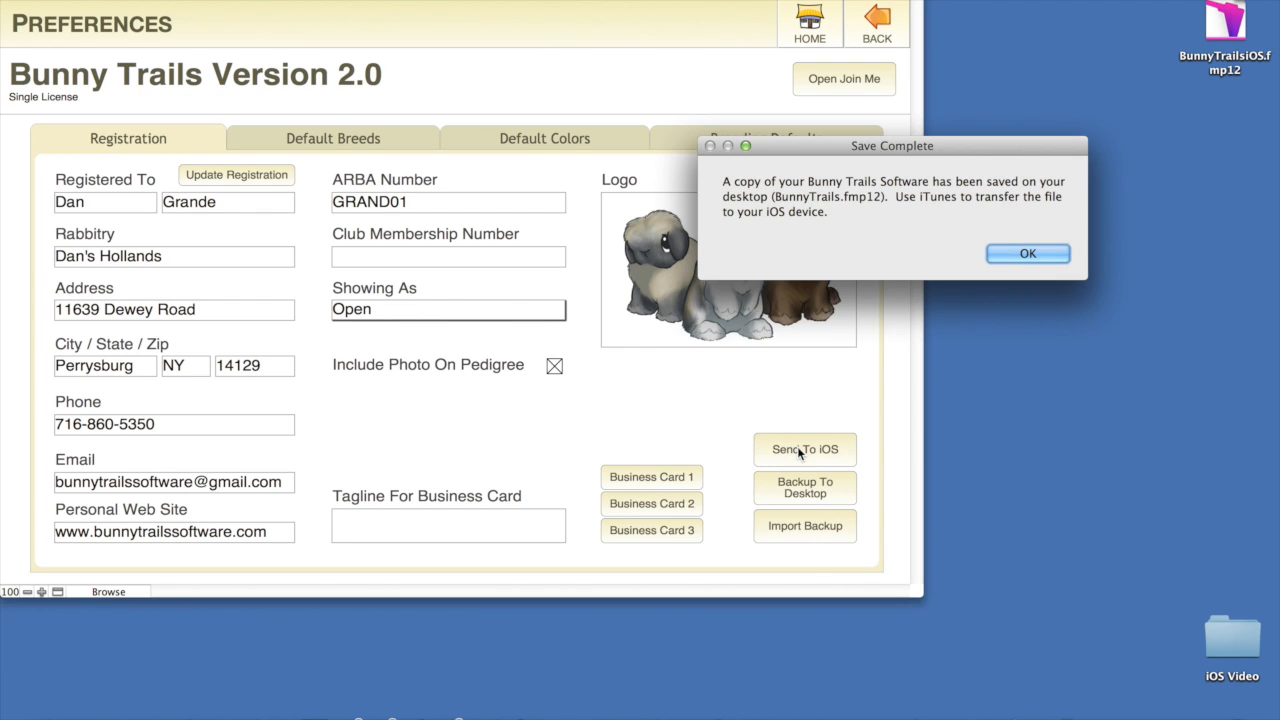
mouse_move(1248, 35)
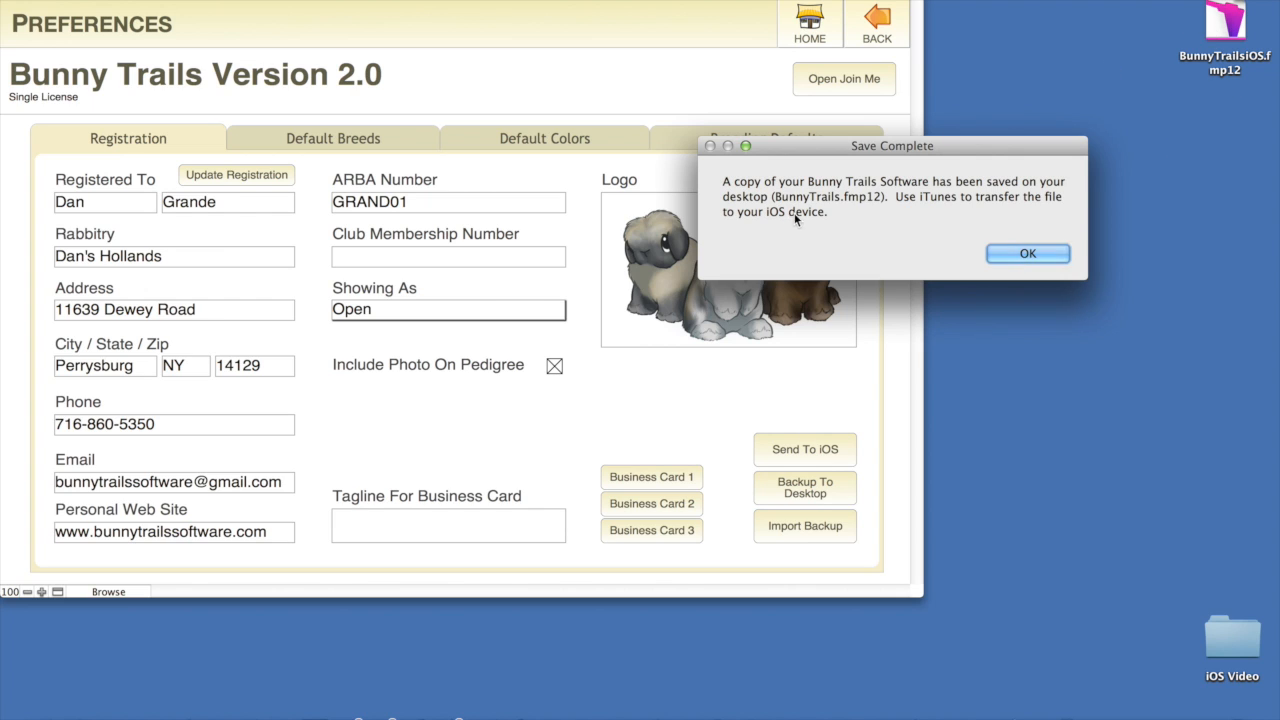
mouse_move(755, 192)
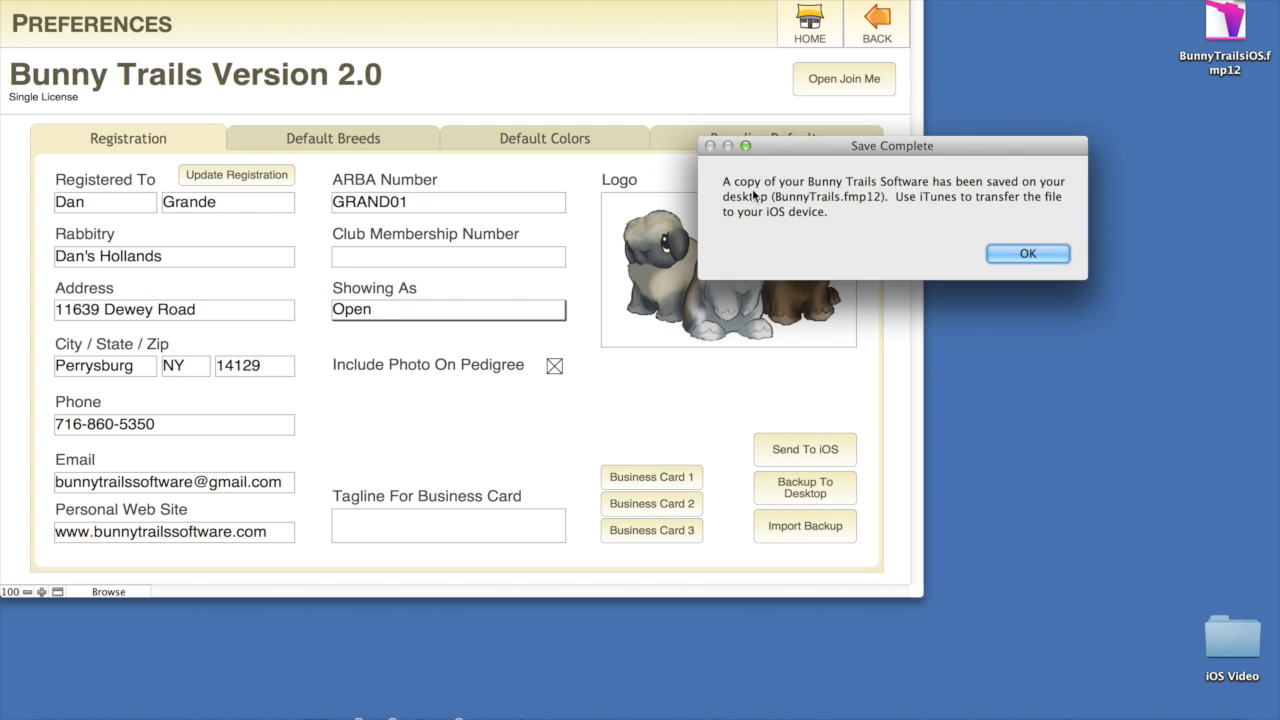
mouse_move(972, 192)
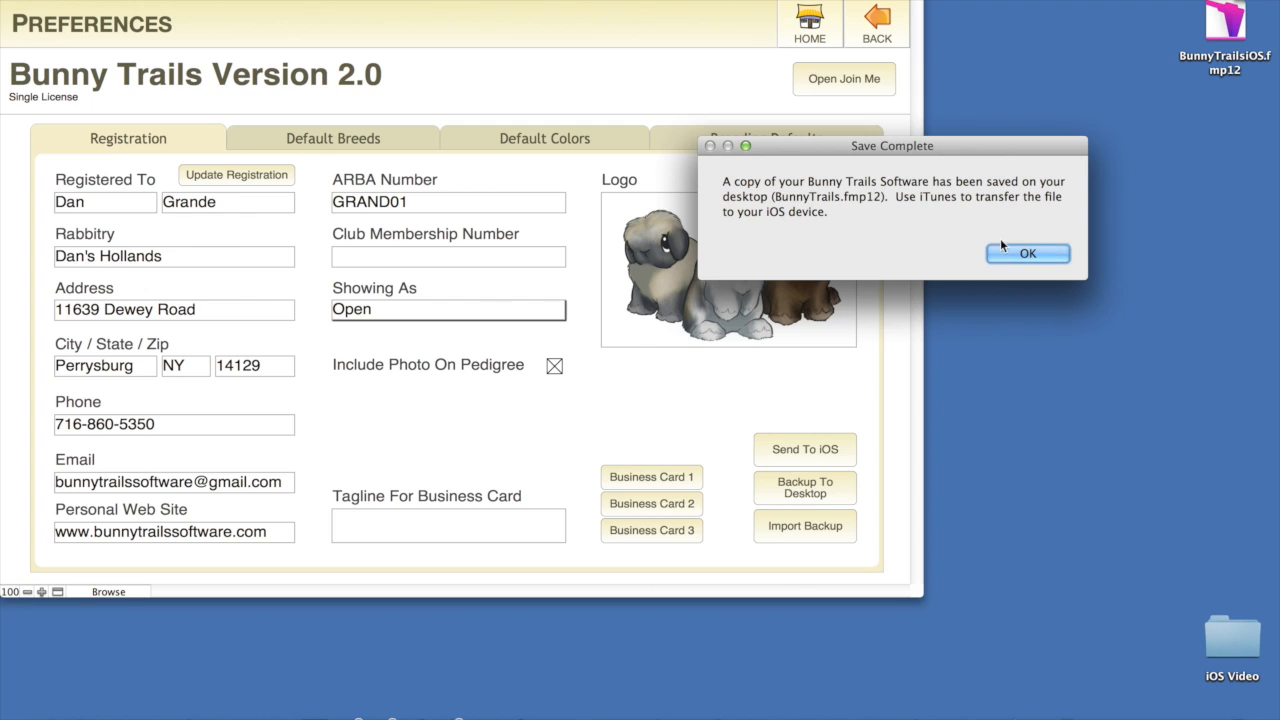
left_click(1027, 252)
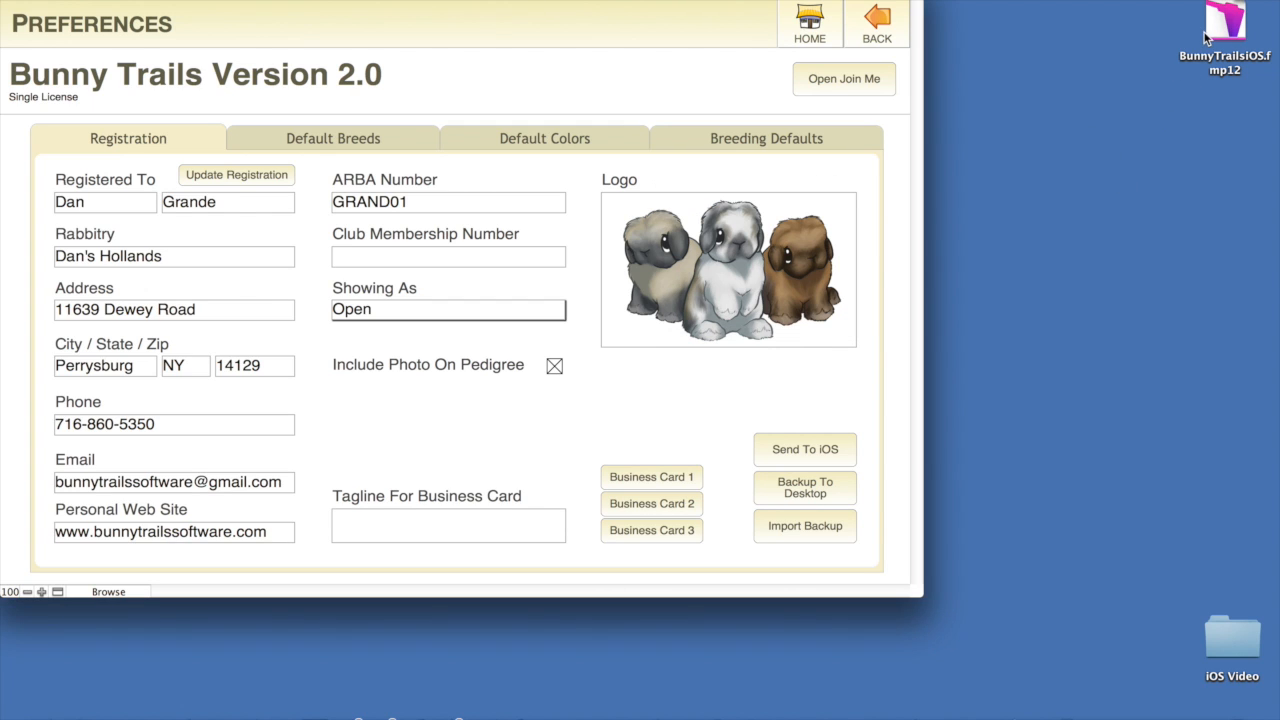
mouse_move(1182, 75)
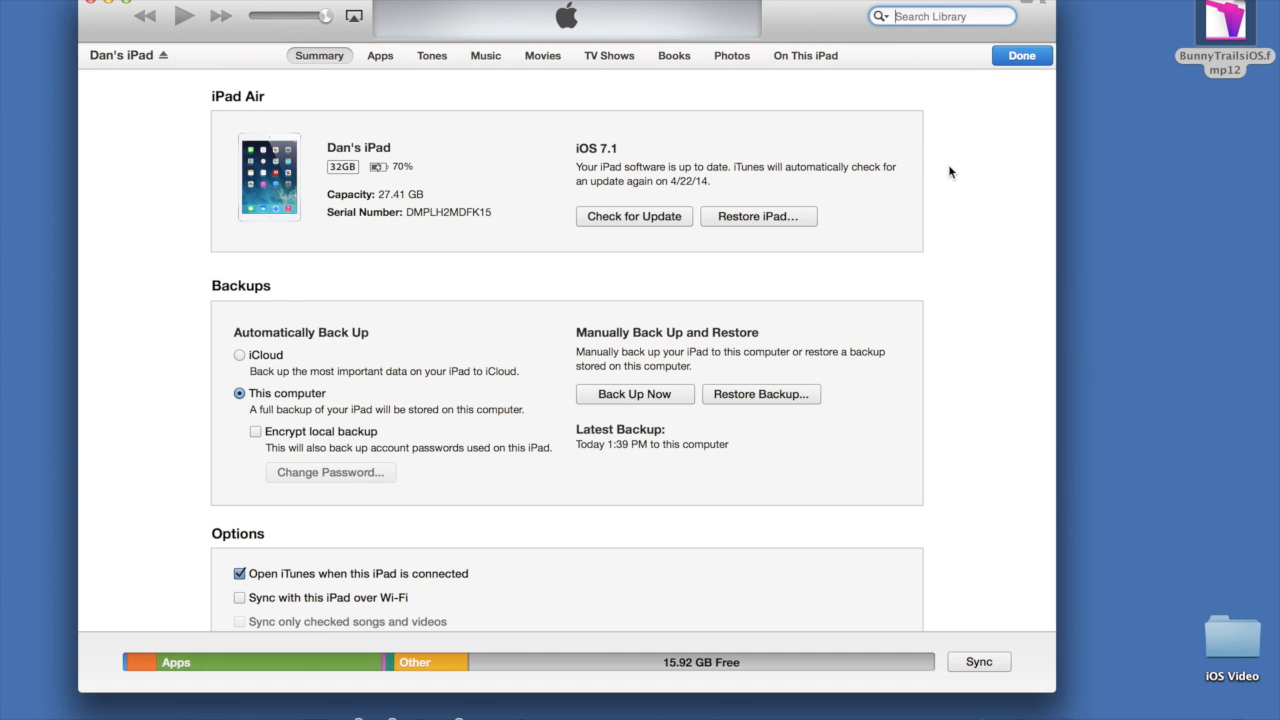
mouse_move(177, 234)
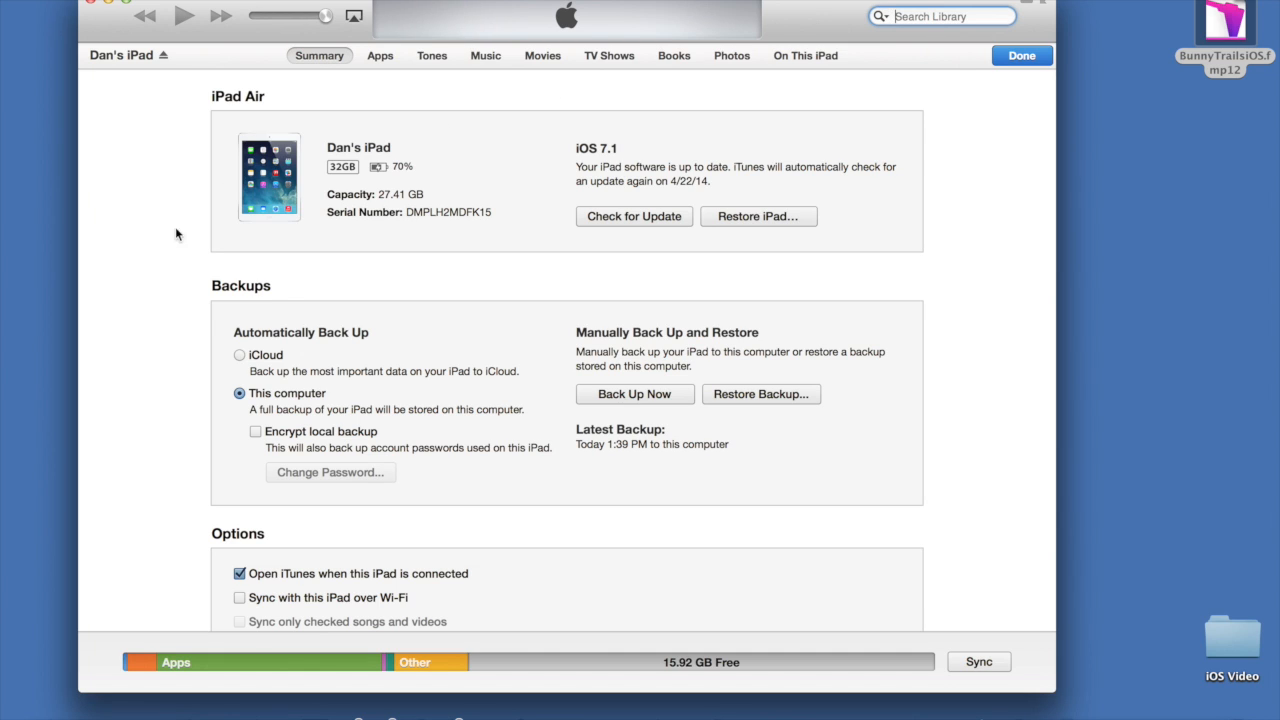
mouse_move(535, 380)
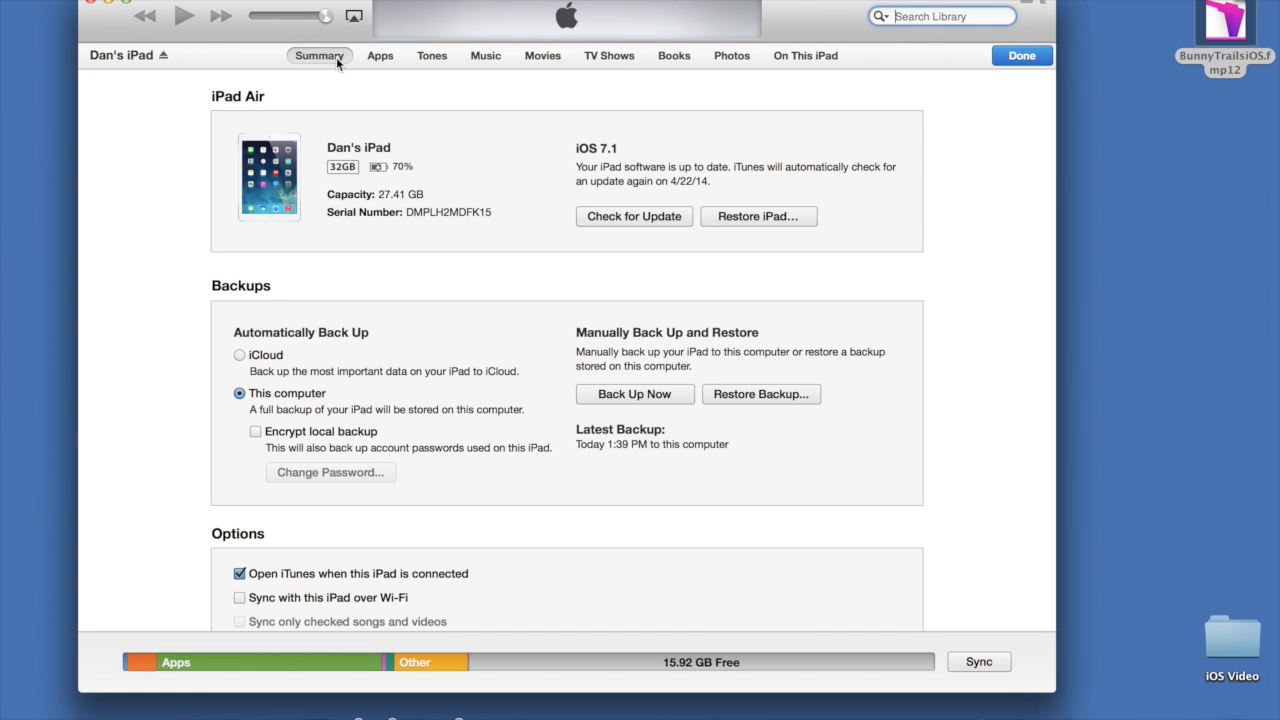
mouse_move(380, 56)
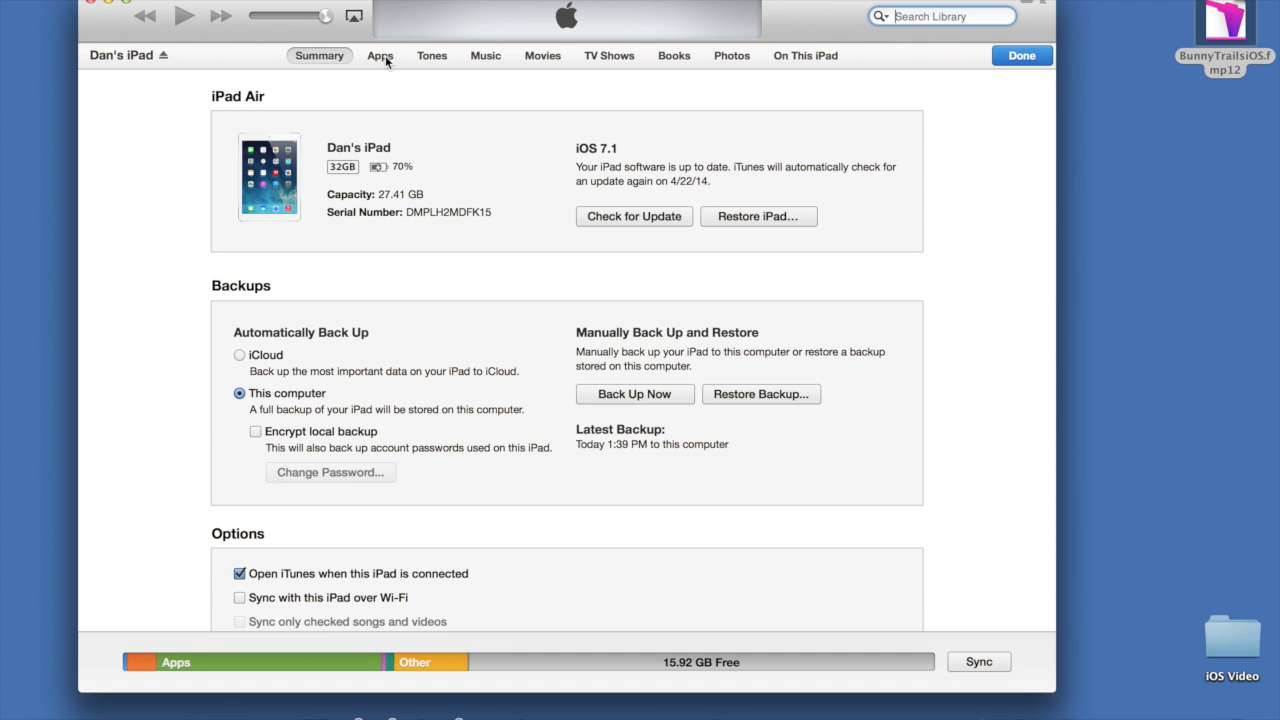
left_click(380, 55)
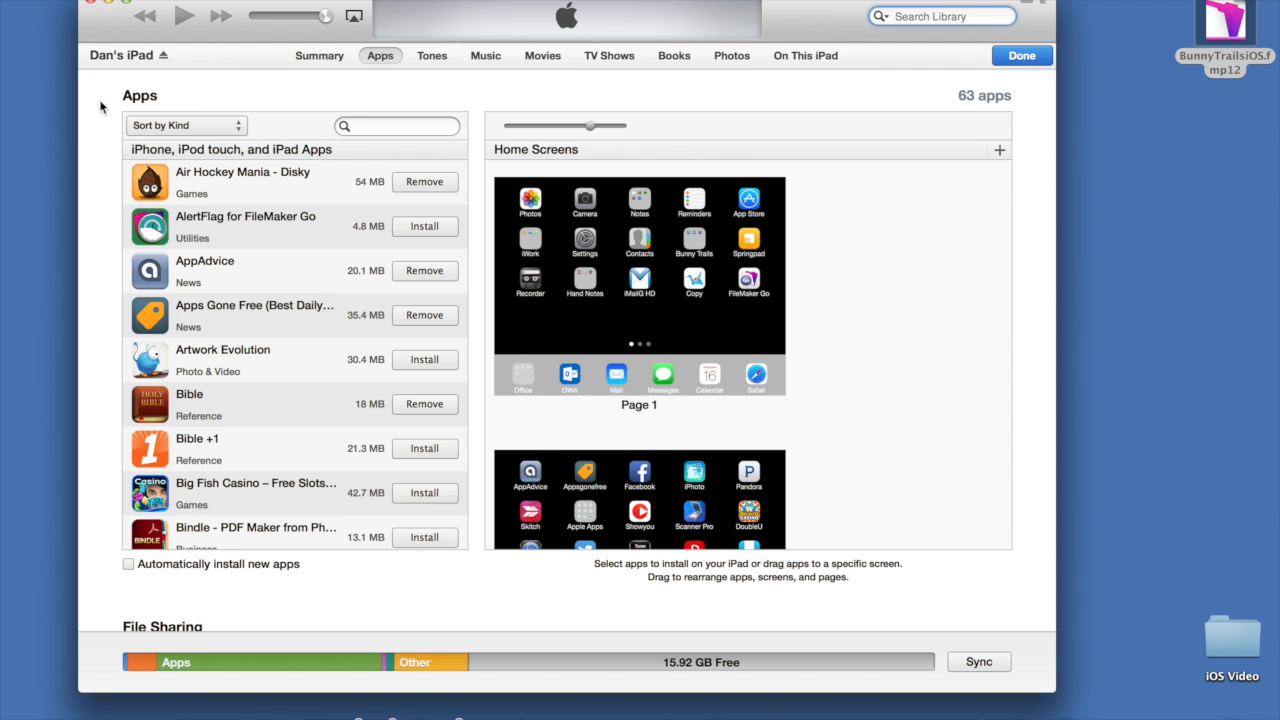
scroll("down", 3)
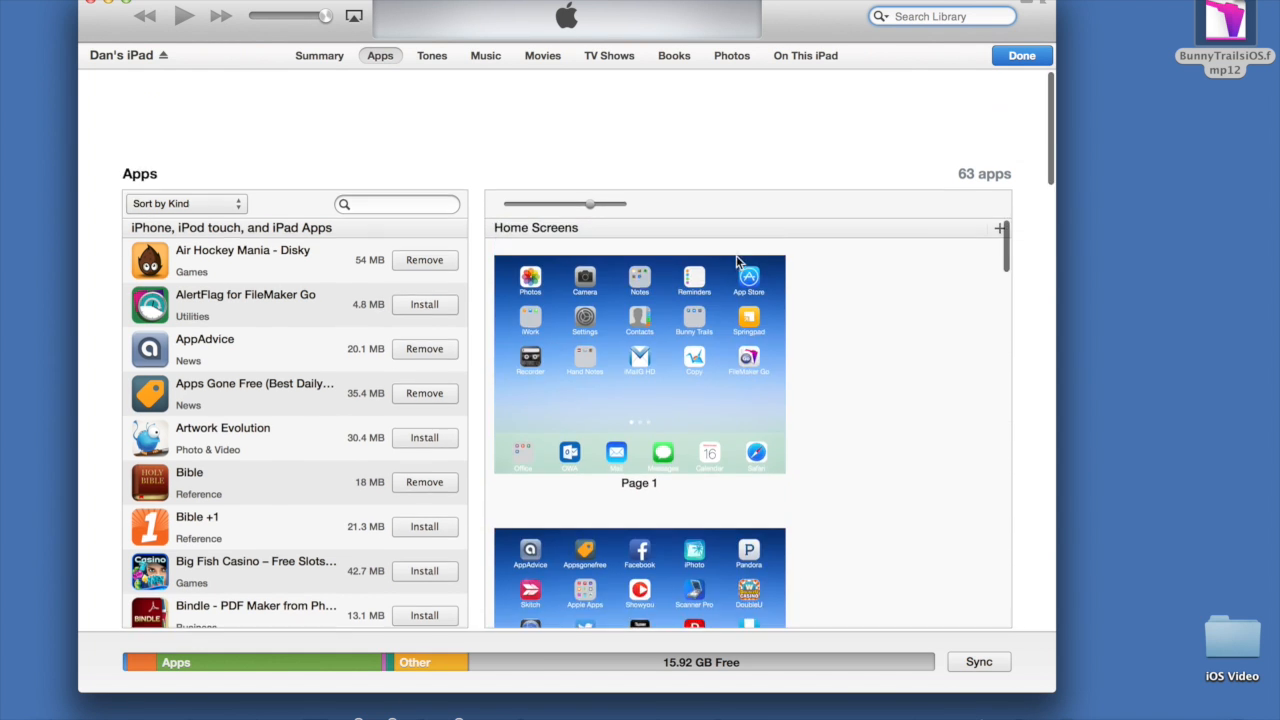
scroll("down", 3)
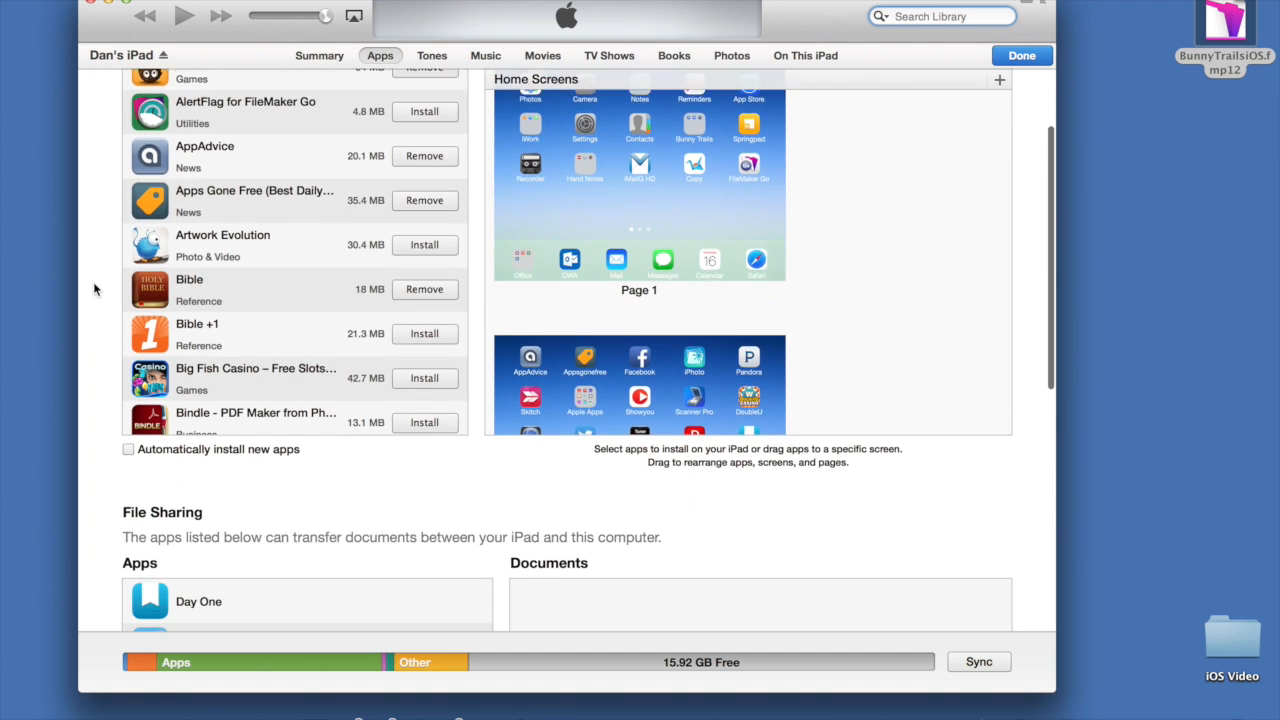
scroll("down", 3)
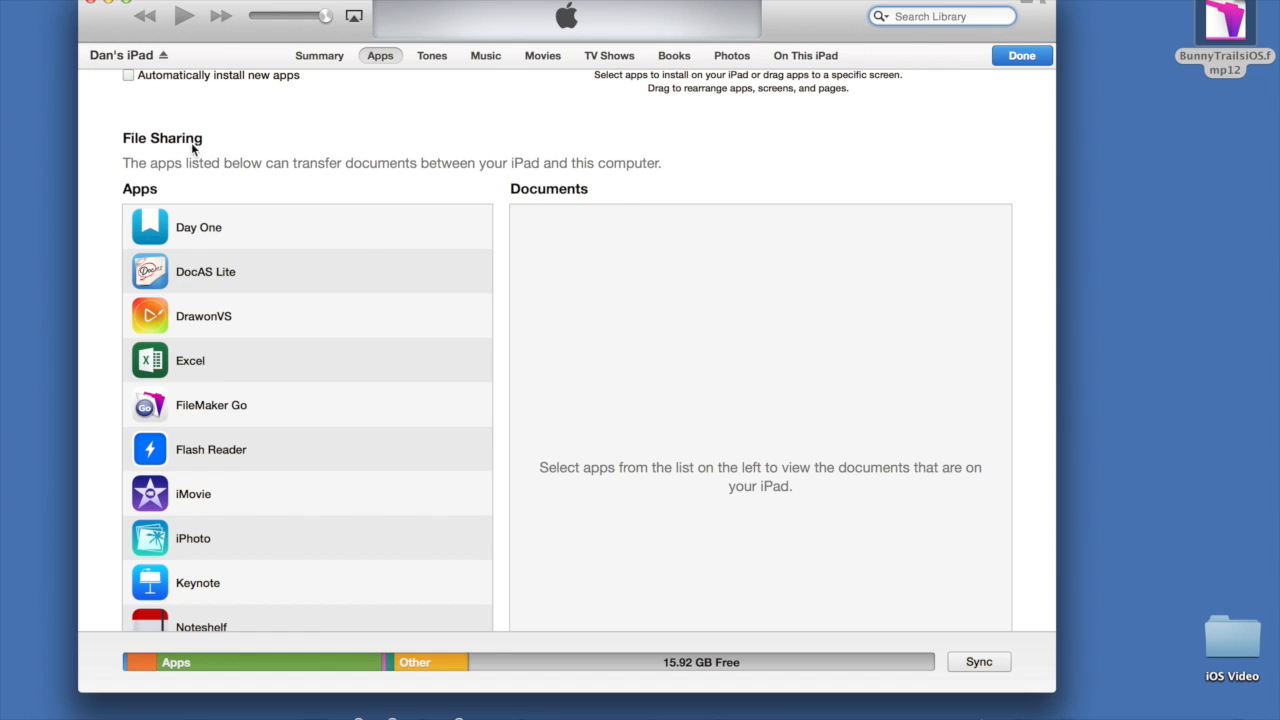
mouse_move(240, 407)
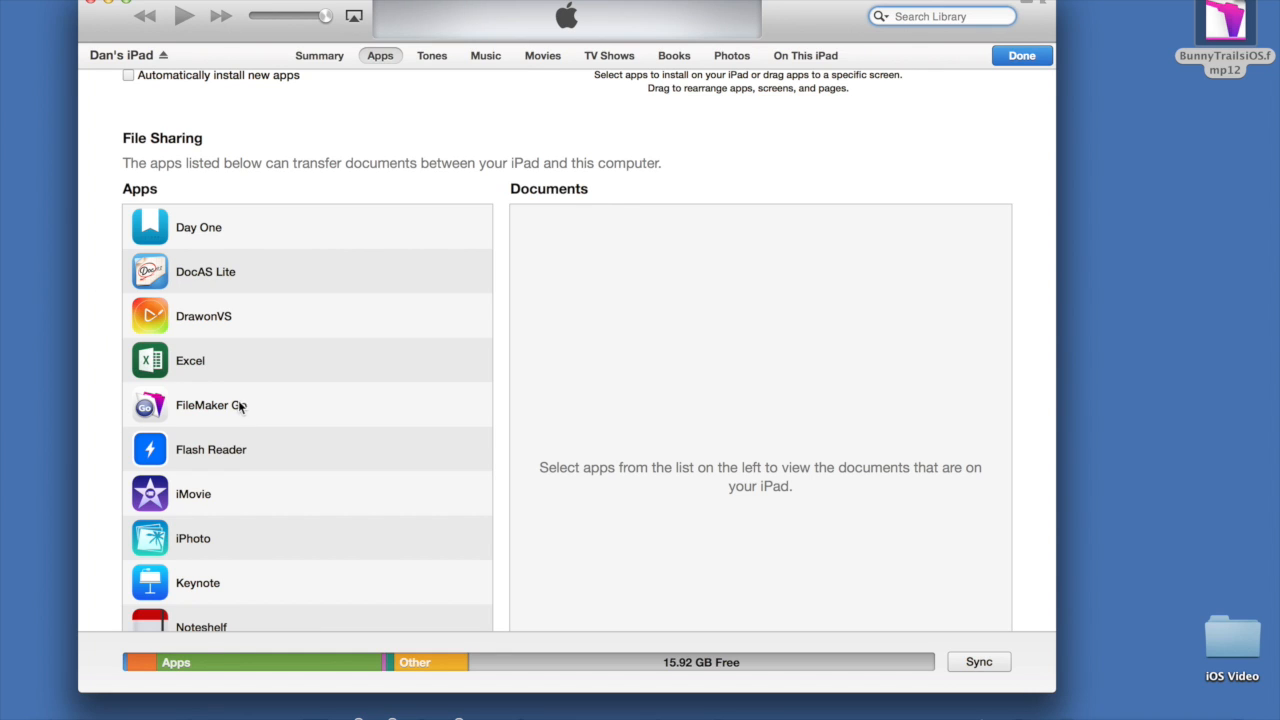
mouse_move(242, 407)
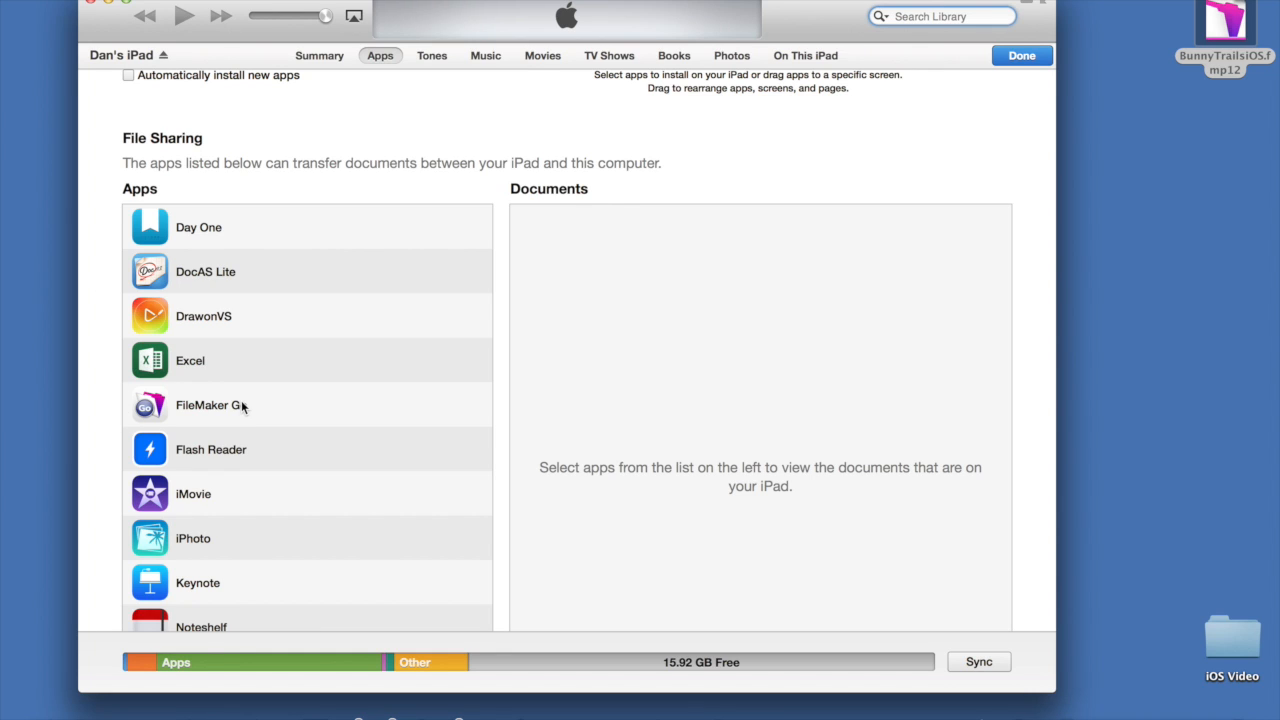
Add BunnyTrailsiOS.fmp12 from the Desktop to FileMaker Go's documents.
left_click(210, 405)
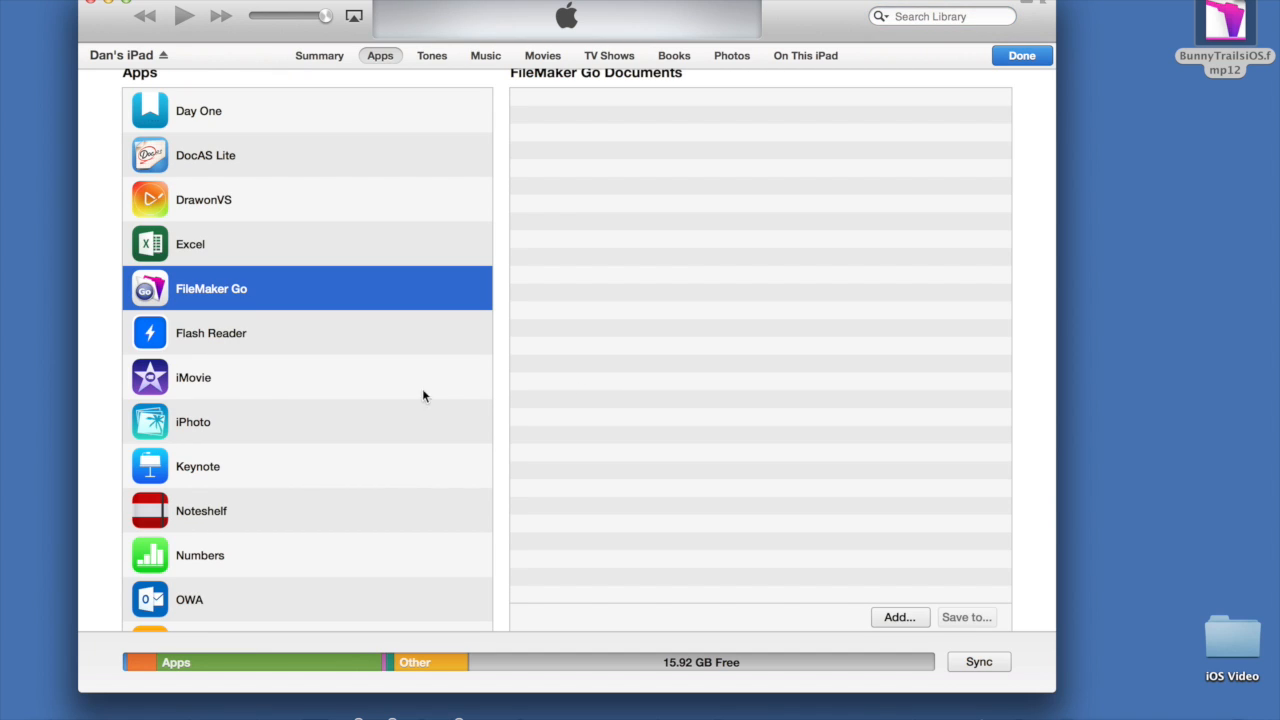
mouse_move(700, 230)
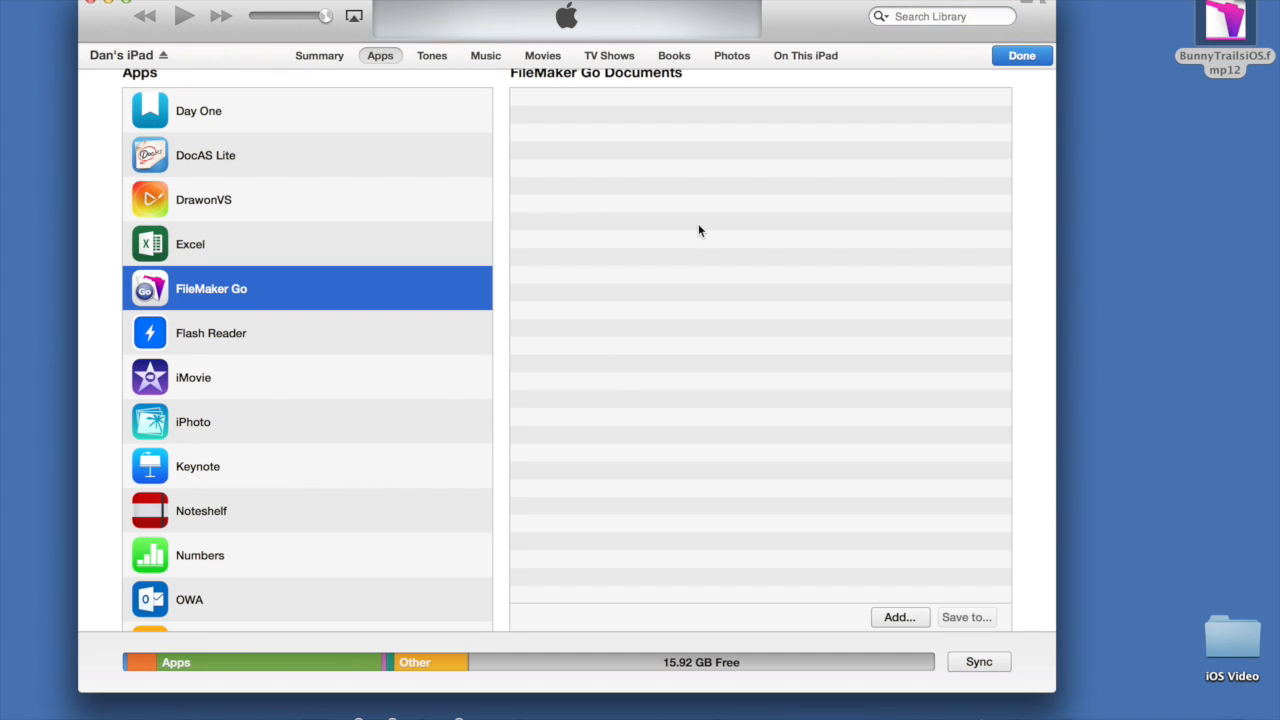
mouse_move(1046, 107)
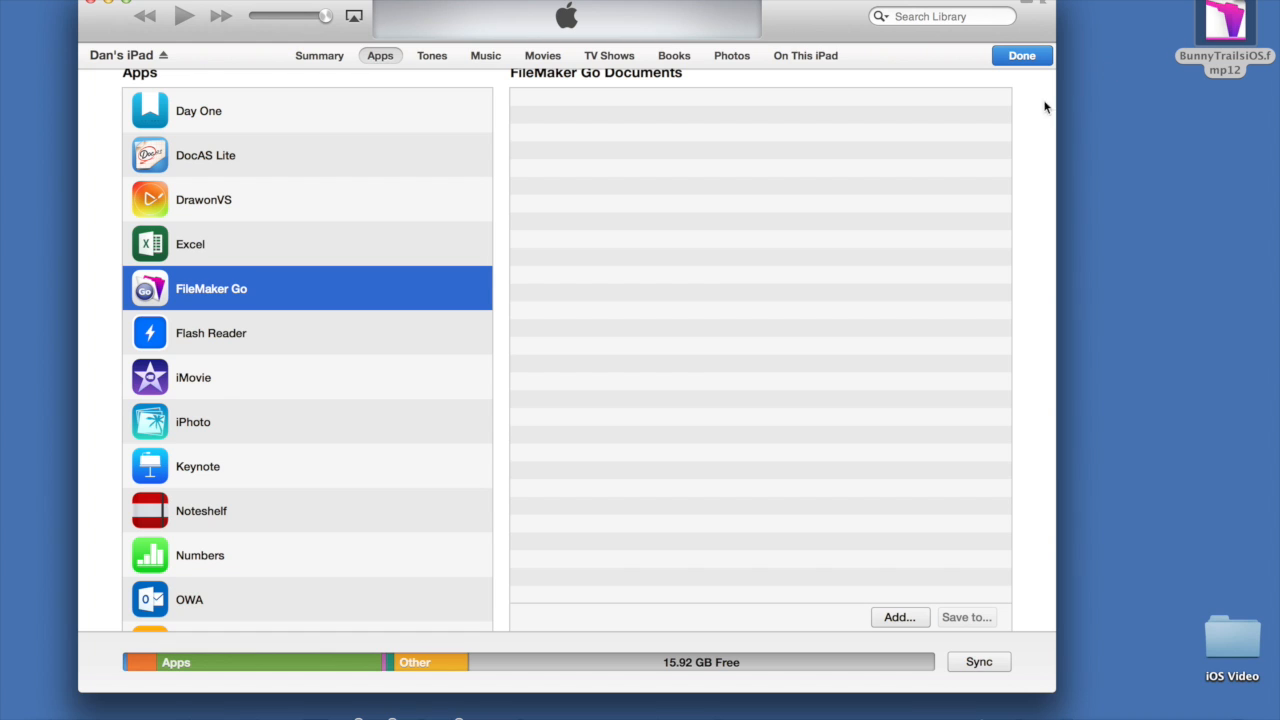
mouse_move(912, 568)
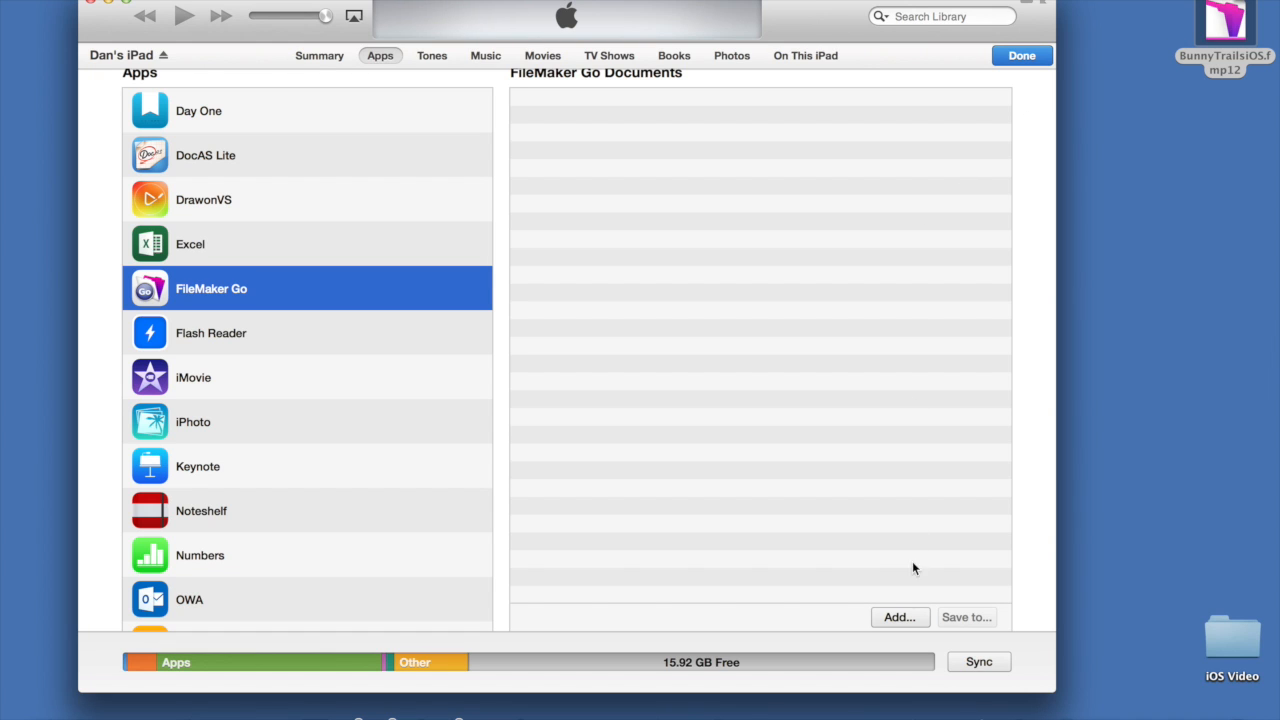
left_click(898, 616)
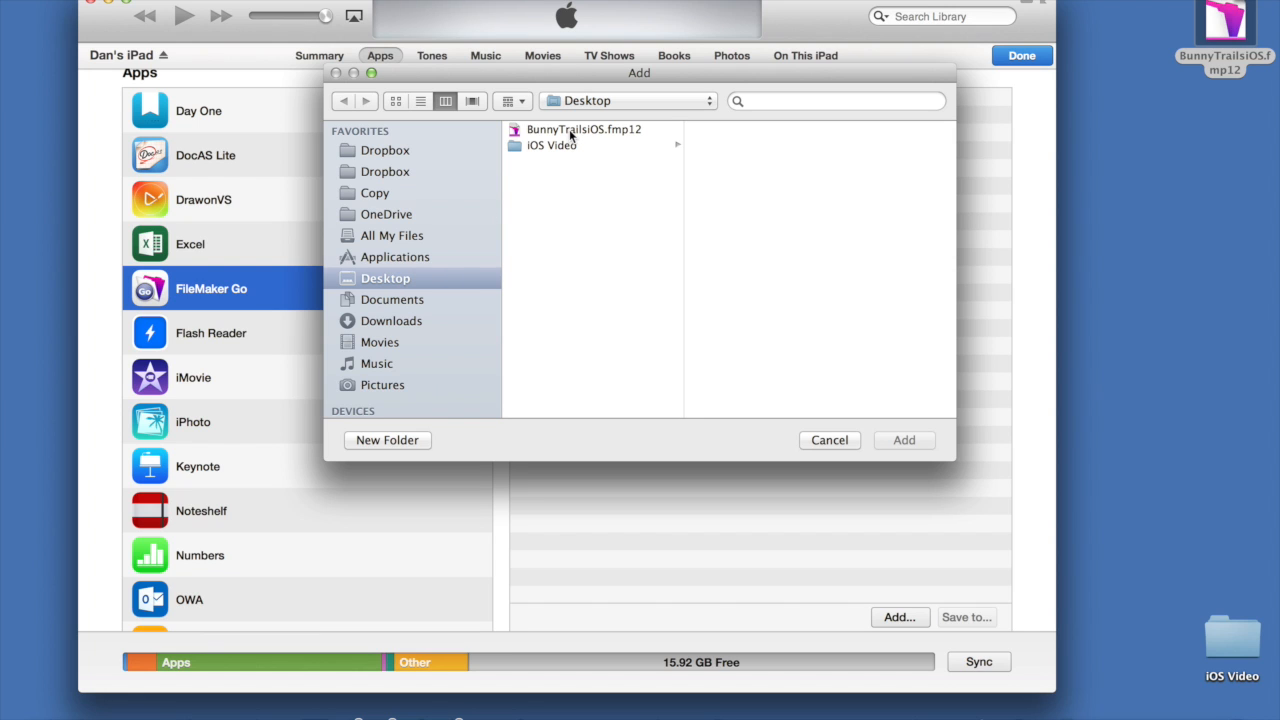
left_click(584, 129)
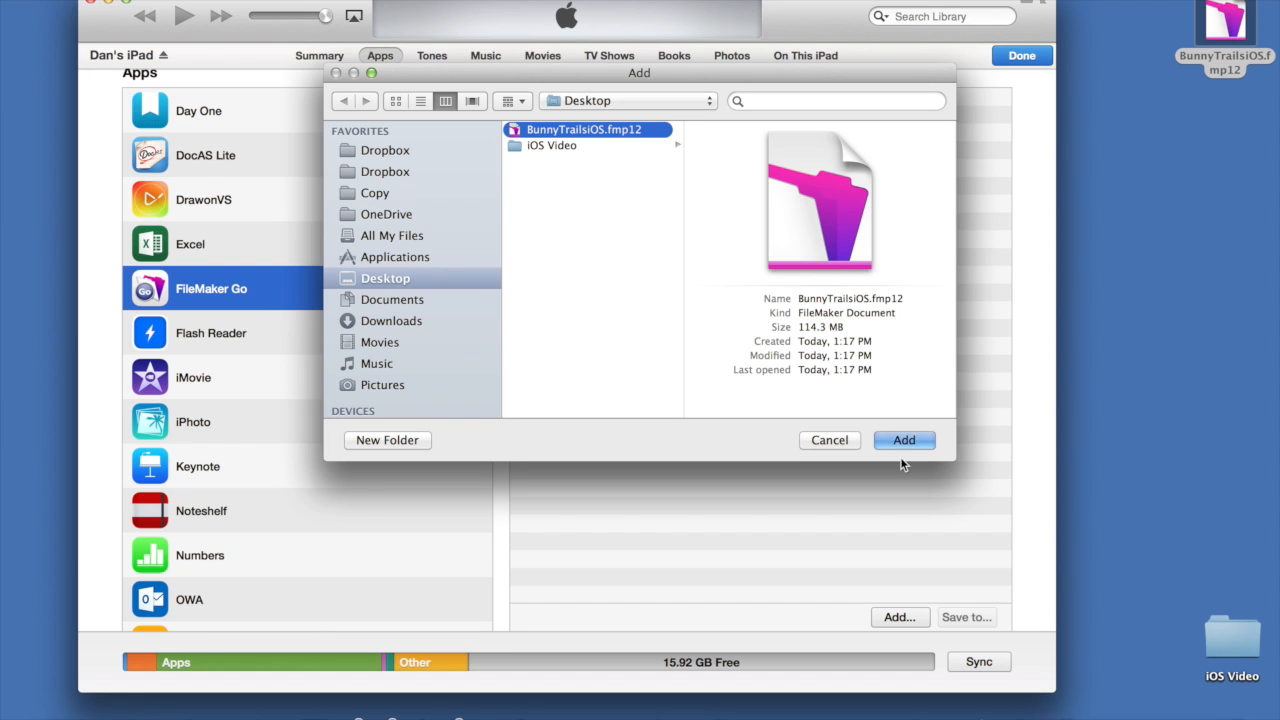
left_click(903, 440)
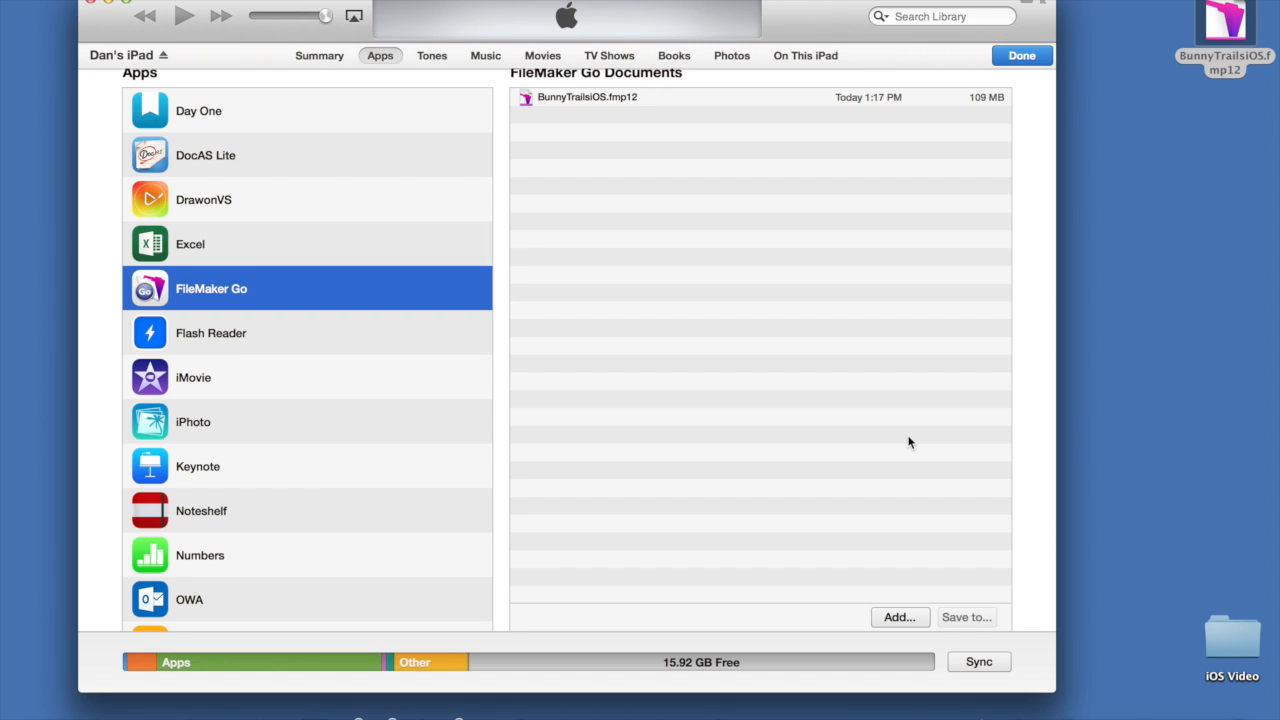
mouse_move(1078, 60)
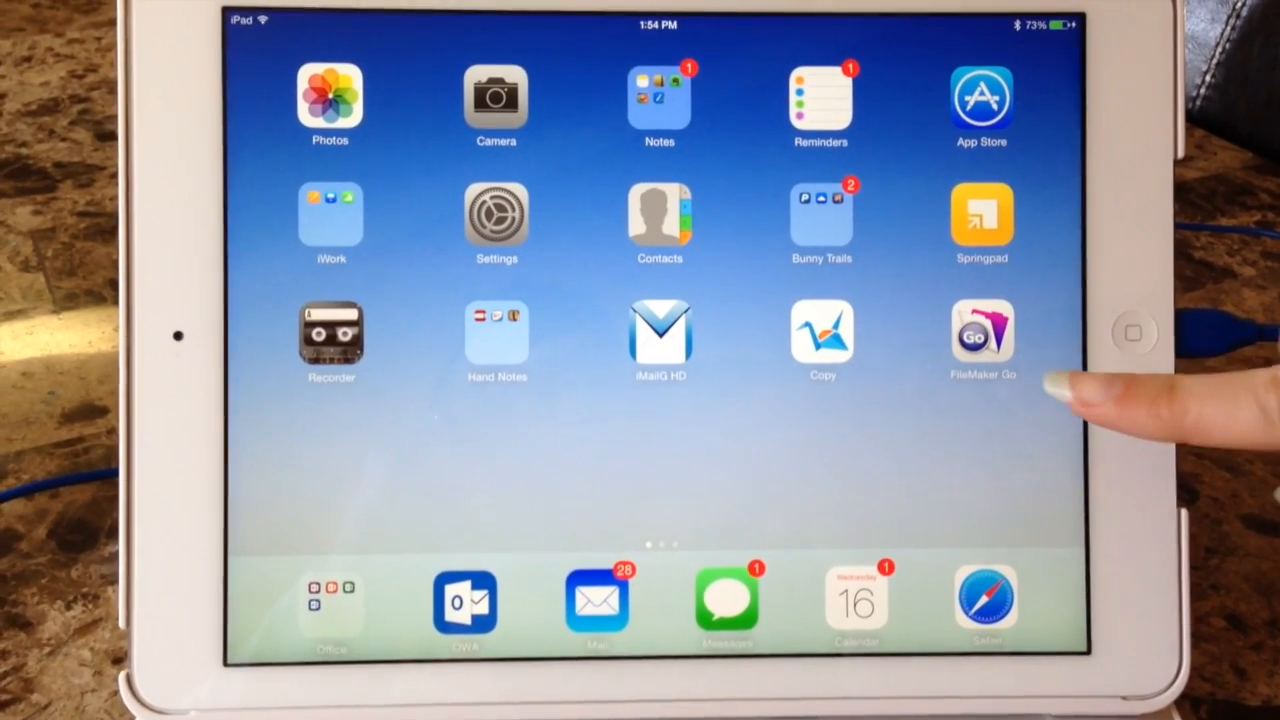
Launch FileMaker Go, open BunnyTrailsiOS, and show the Breeding List.
left_click(980, 335)
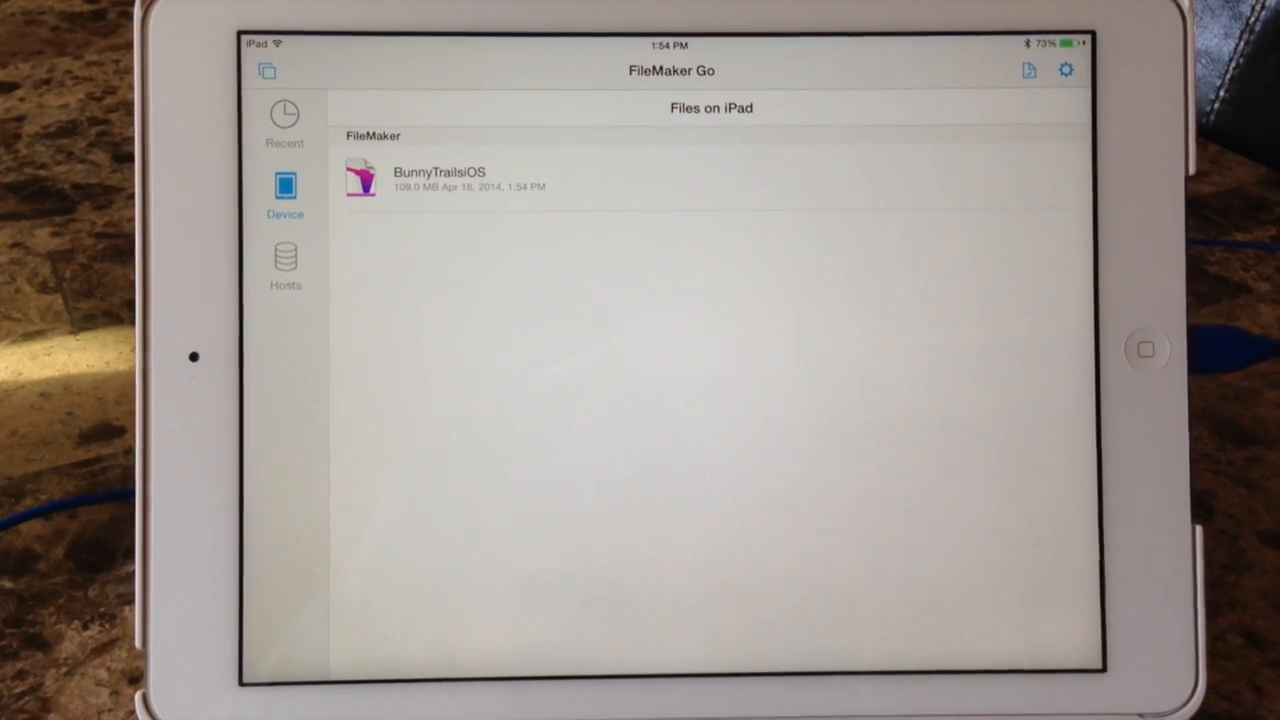
left_click(440, 178)
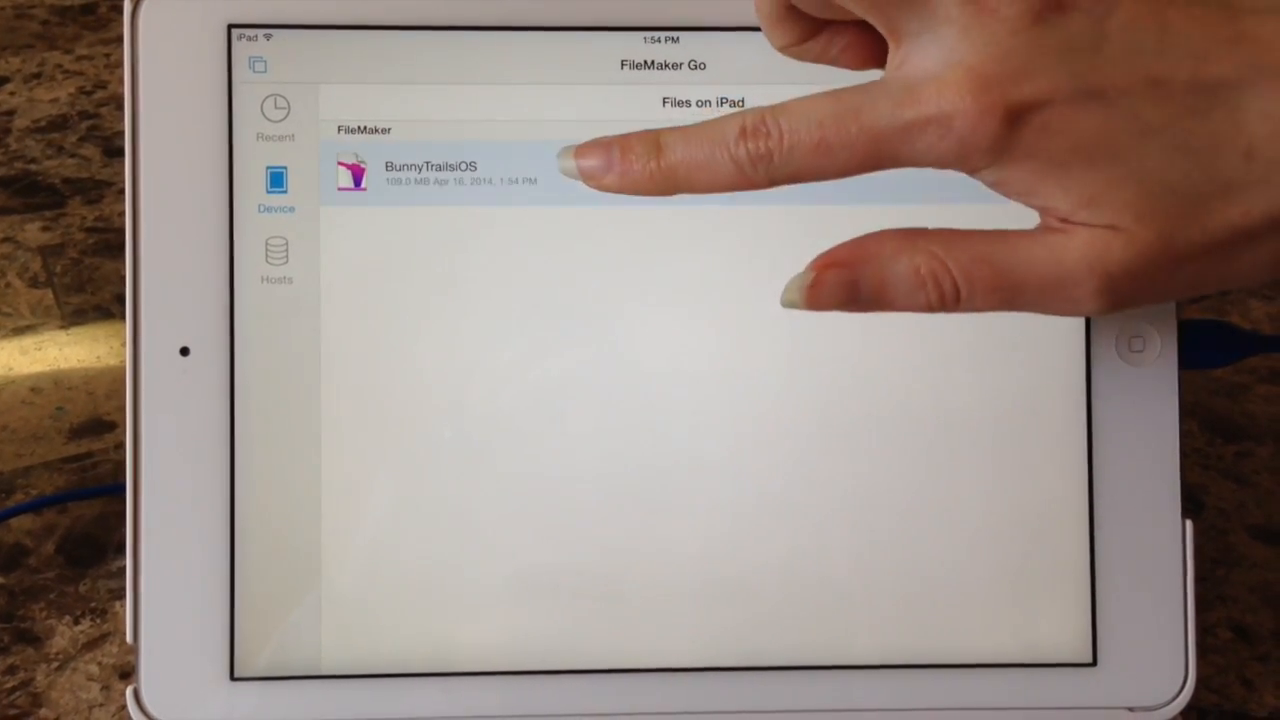
left_click(430, 175)
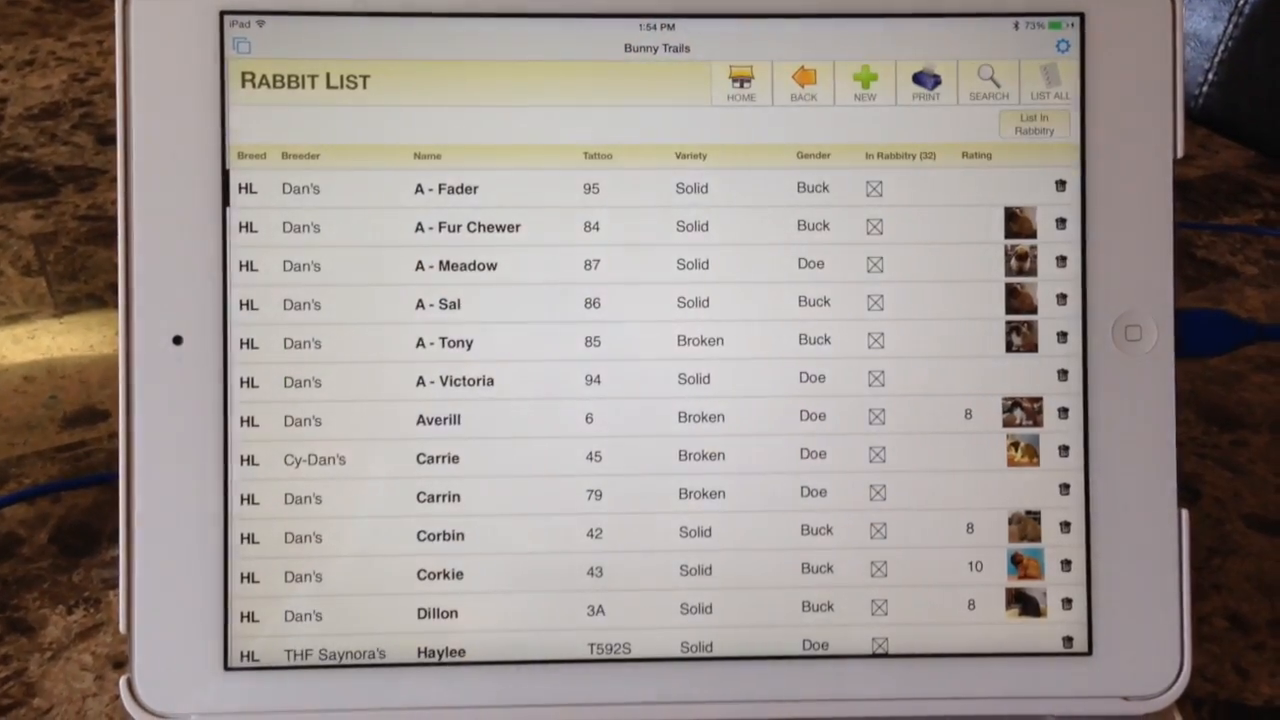
scroll("down", 3)
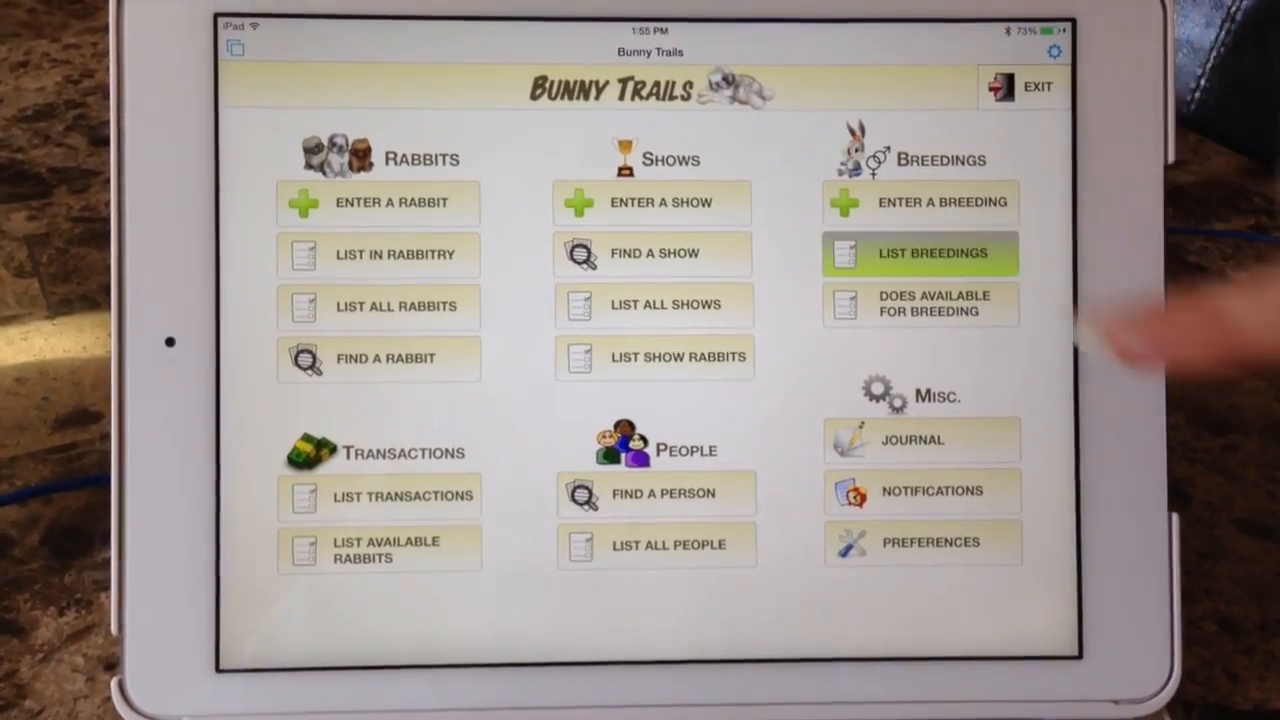
left_click(919, 253)
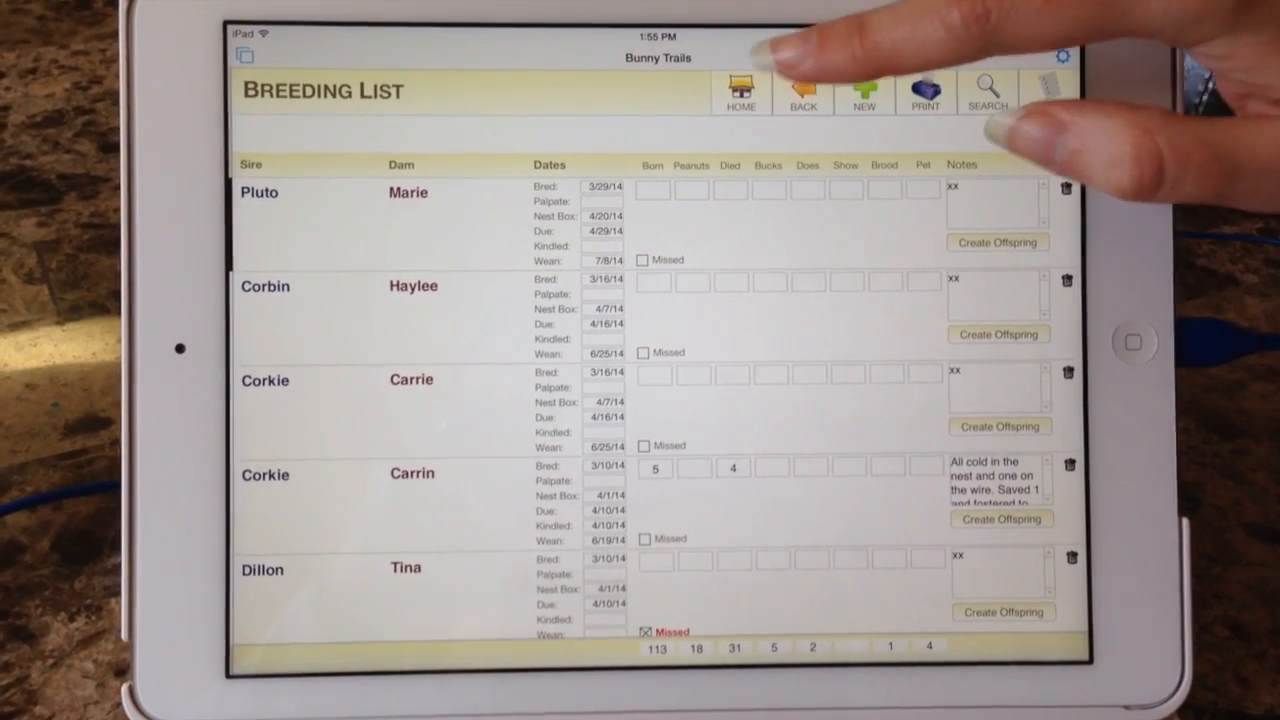